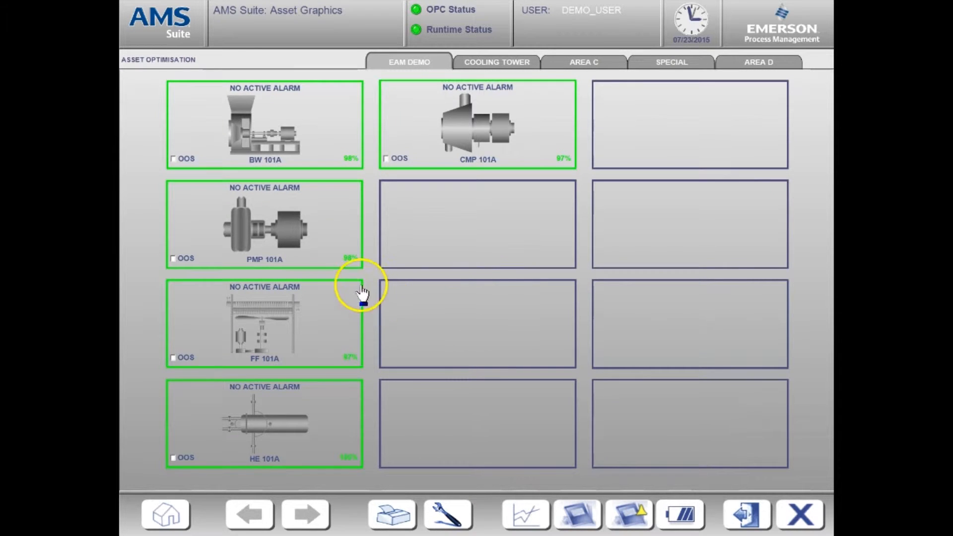
{"action": "mouse_move", "coordinate": [487, 200]}
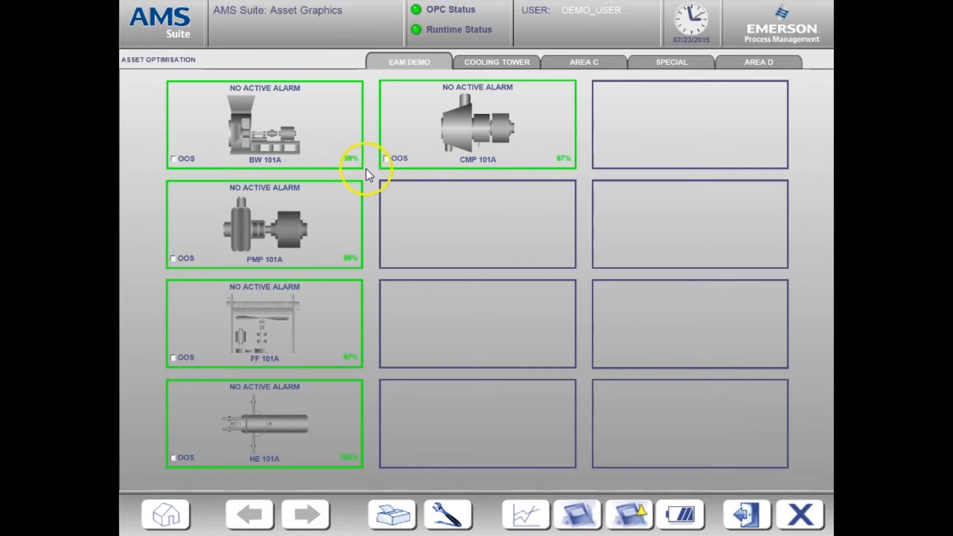
{"action": "mouse_move", "coordinate": [355, 374]}
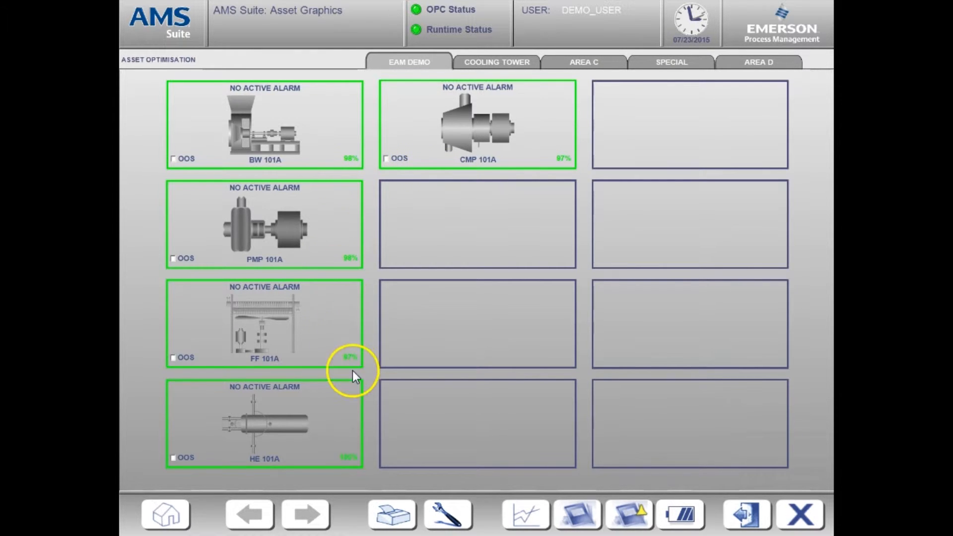
{"action": "mouse_move", "coordinate": [355, 426]}
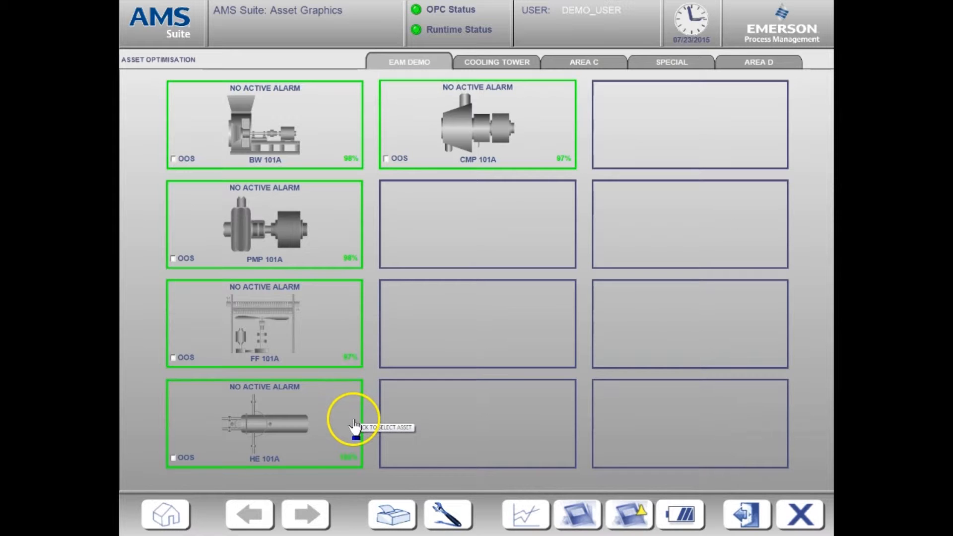
{"action": "mouse_move", "coordinate": [261, 328]}
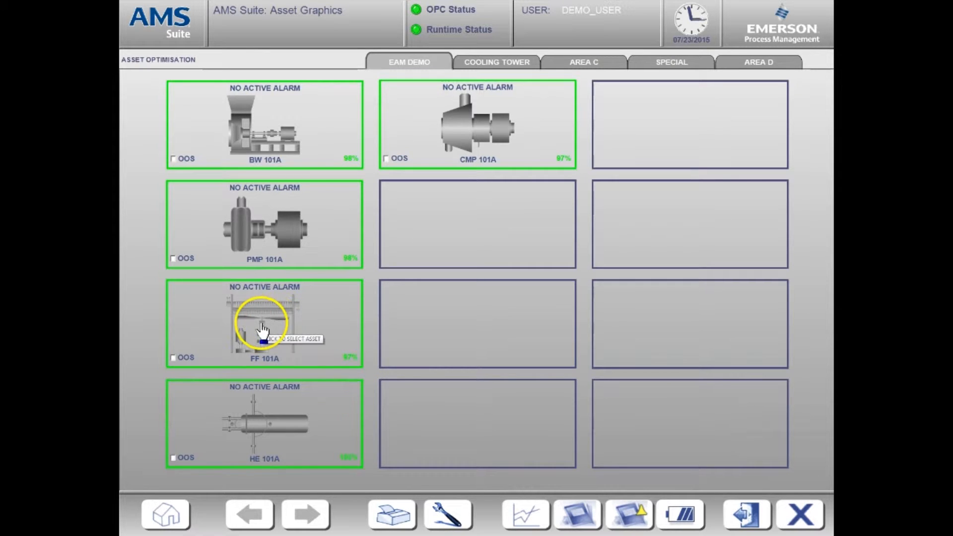
- Open FF 101A's process monitoring page with vibration and temperatures from its overview tile
{"action": "left_click", "coordinate": [263, 322]}
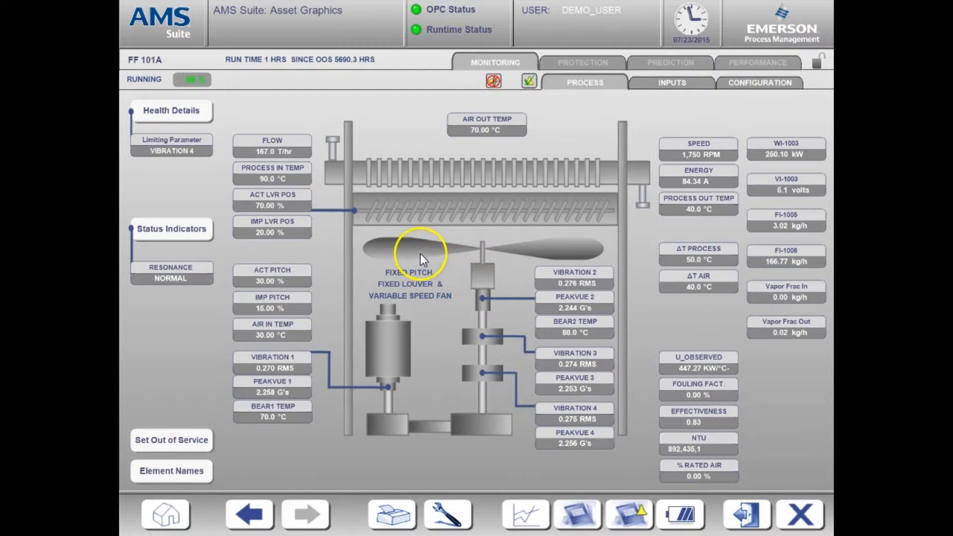
{"action": "mouse_move", "coordinate": [274, 117]}
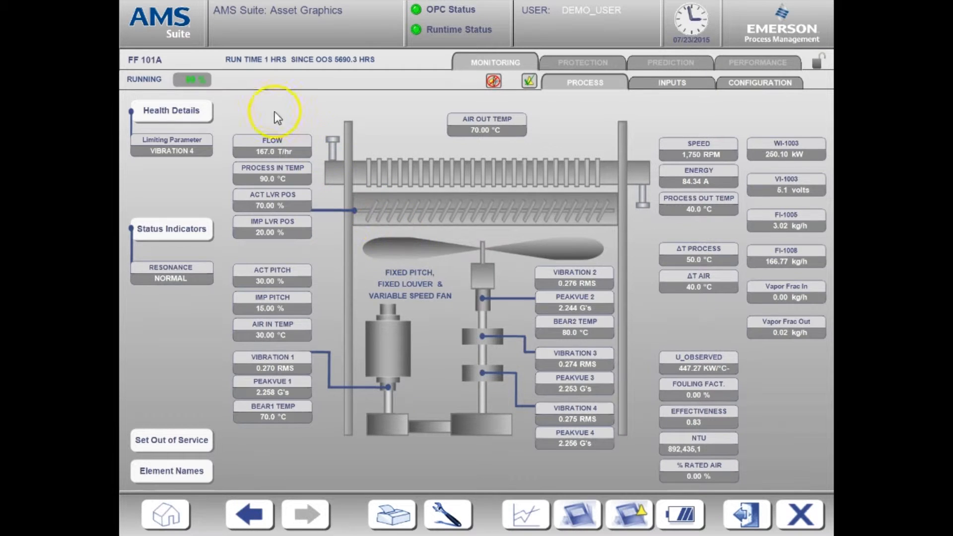
{"action": "mouse_move", "coordinate": [222, 91]}
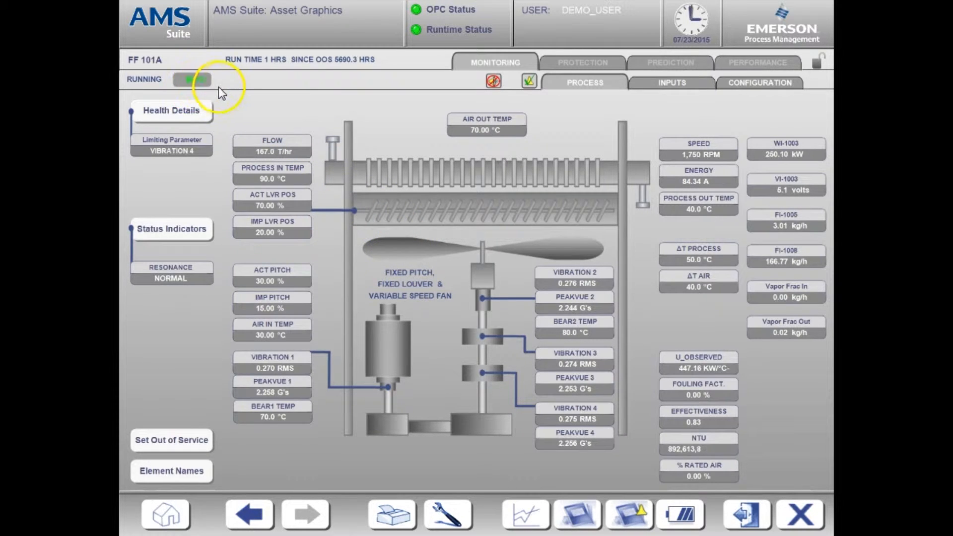
{"action": "mouse_move", "coordinate": [344, 91]}
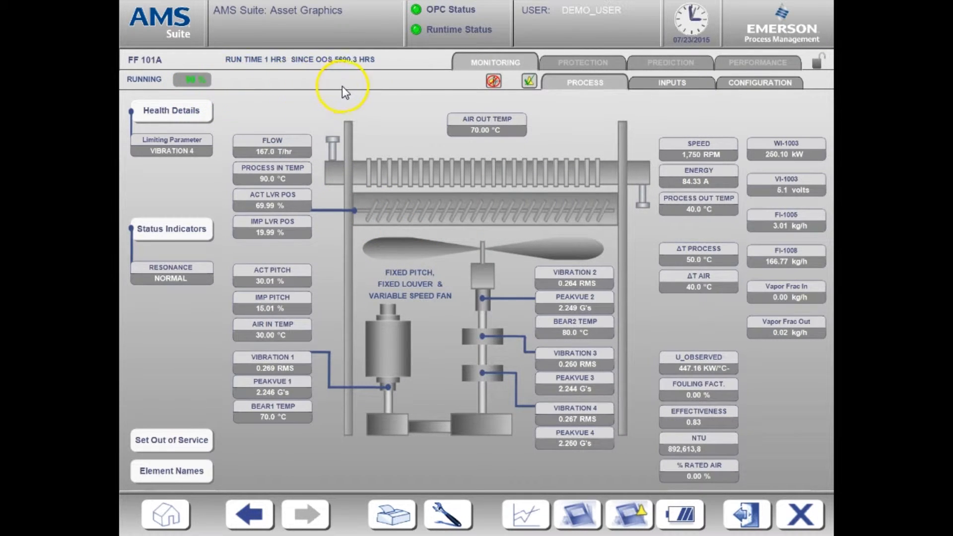
{"action": "mouse_move", "coordinate": [227, 92]}
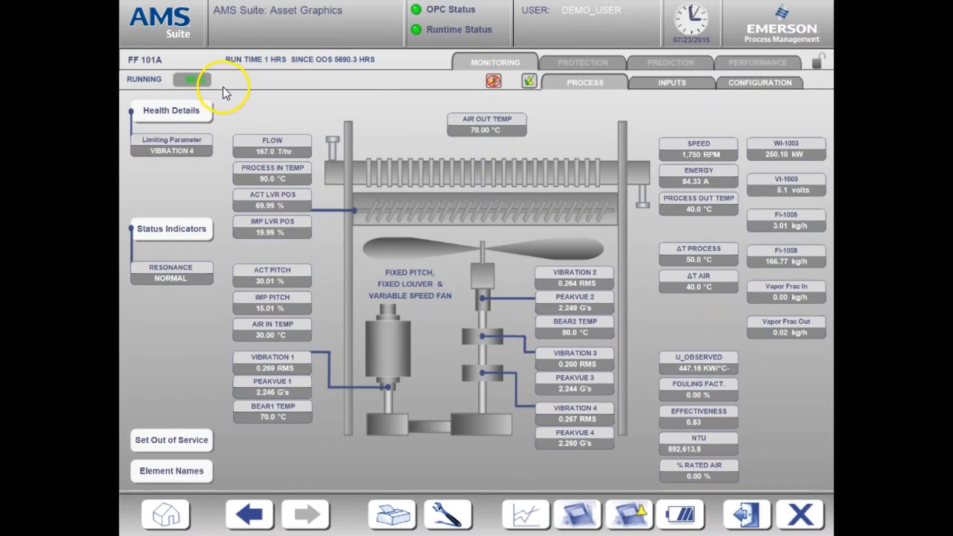
{"action": "mouse_move", "coordinate": [614, 155]}
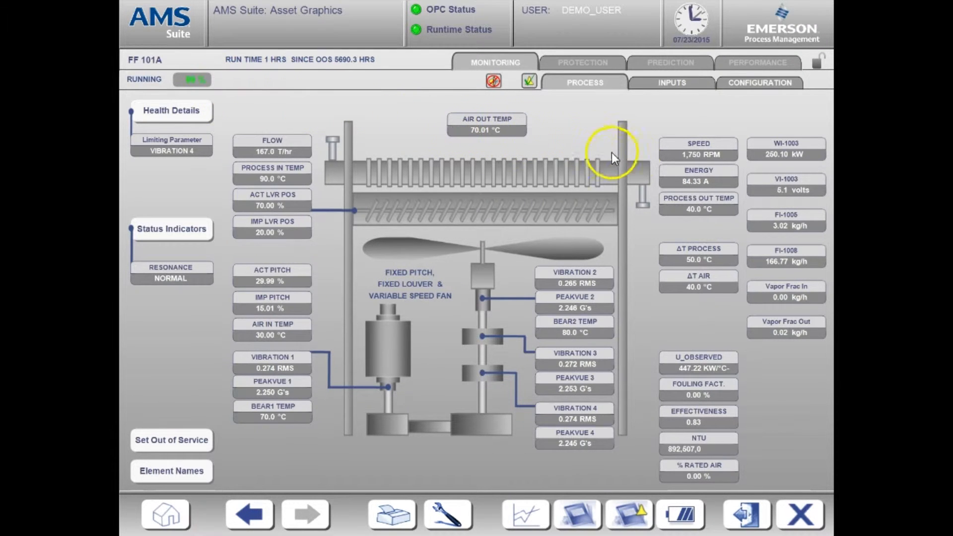
{"action": "mouse_move", "coordinate": [674, 370]}
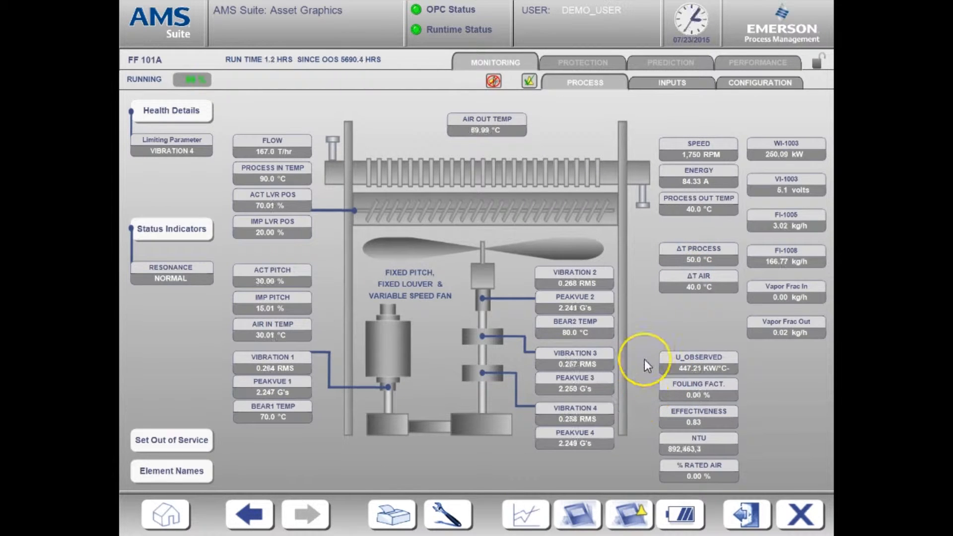
{"action": "mouse_move", "coordinate": [620, 433]}
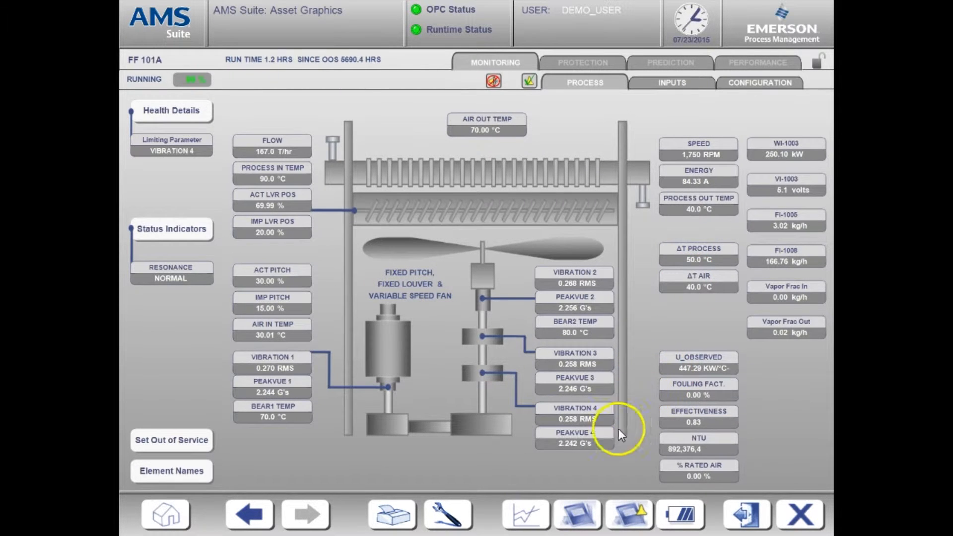
{"action": "mouse_move", "coordinate": [358, 237]}
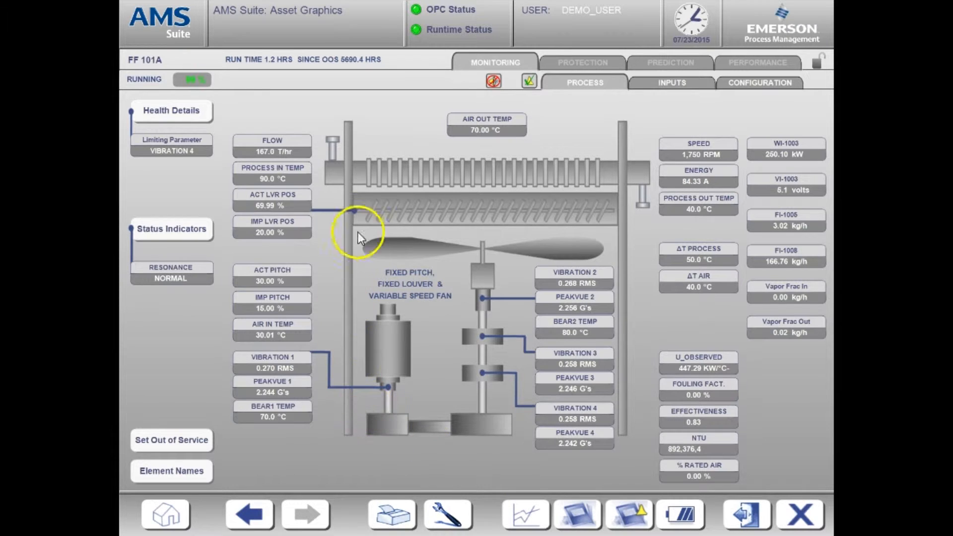
{"action": "mouse_move", "coordinate": [635, 243]}
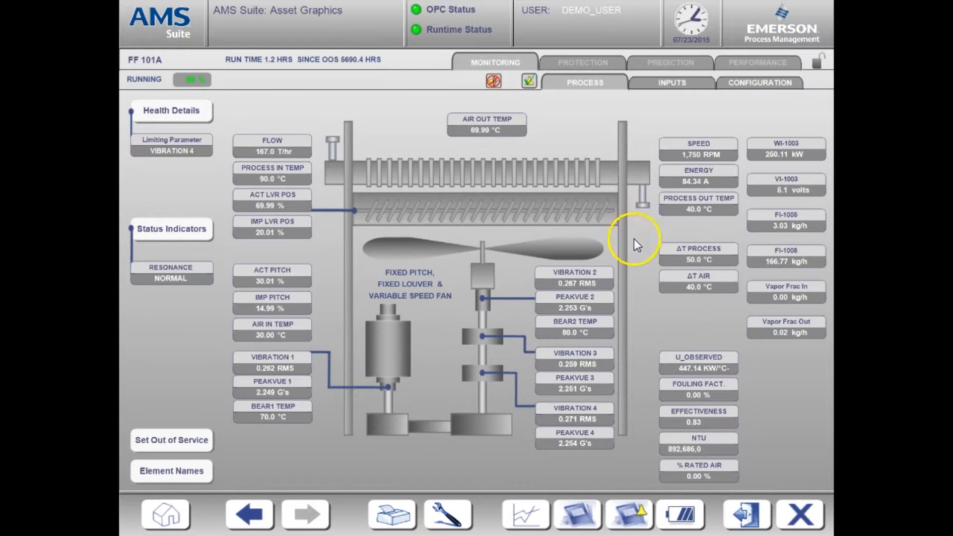
{"action": "mouse_move", "coordinate": [635, 270]}
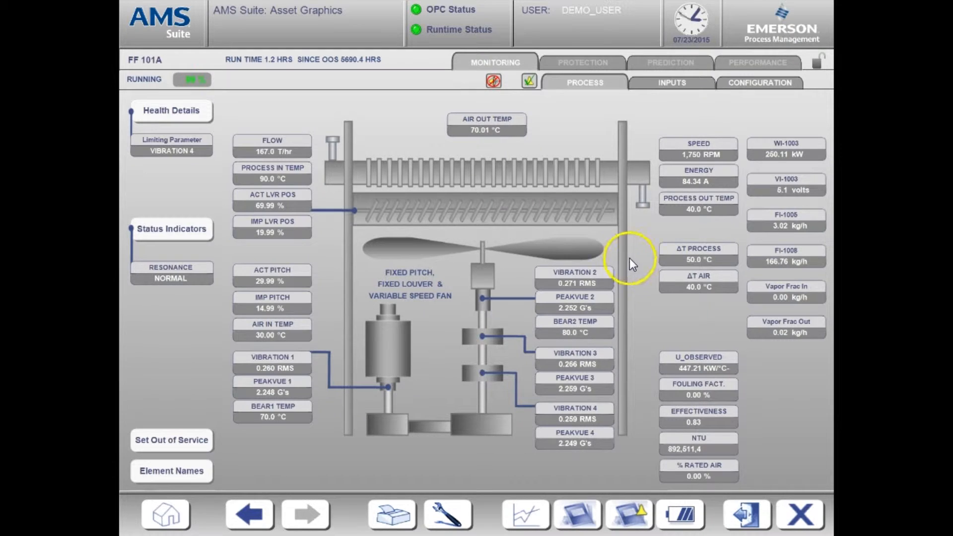
{"action": "mouse_move", "coordinate": [636, 165]}
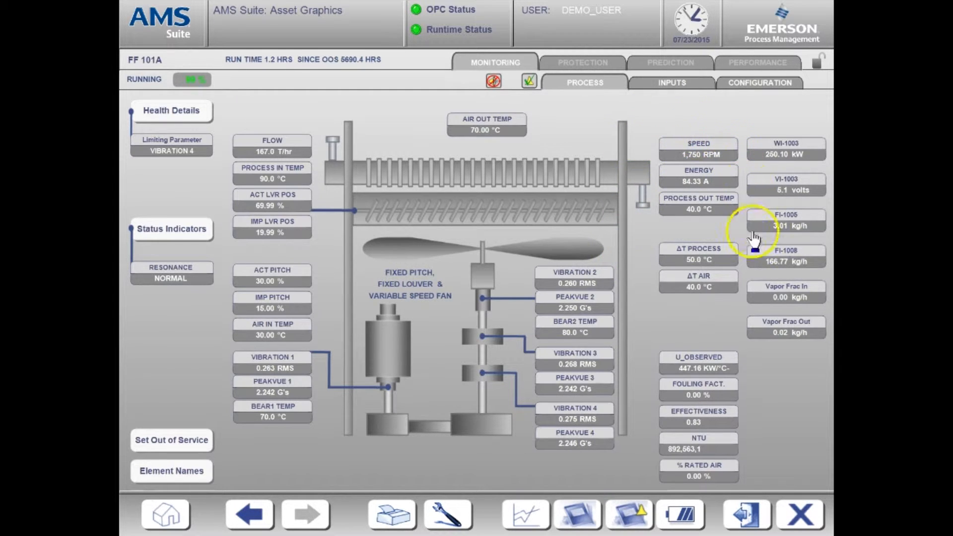
{"action": "mouse_move", "coordinate": [643, 298]}
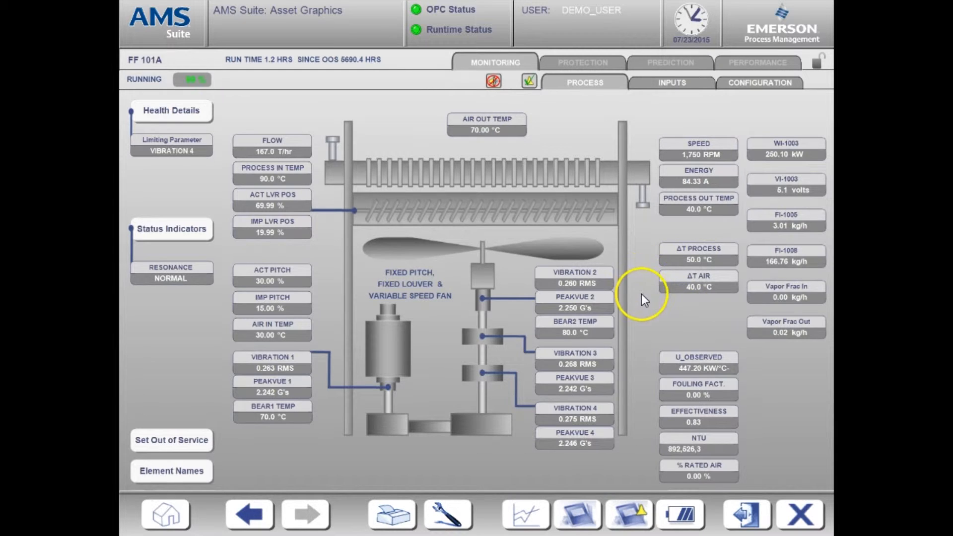
{"action": "mouse_move", "coordinate": [702, 341]}
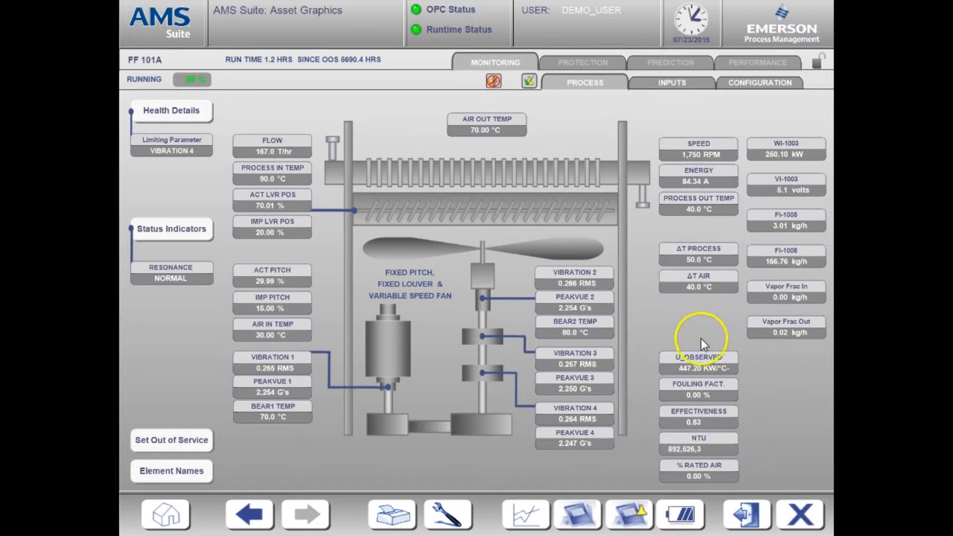
{"action": "mouse_move", "coordinate": [618, 430]}
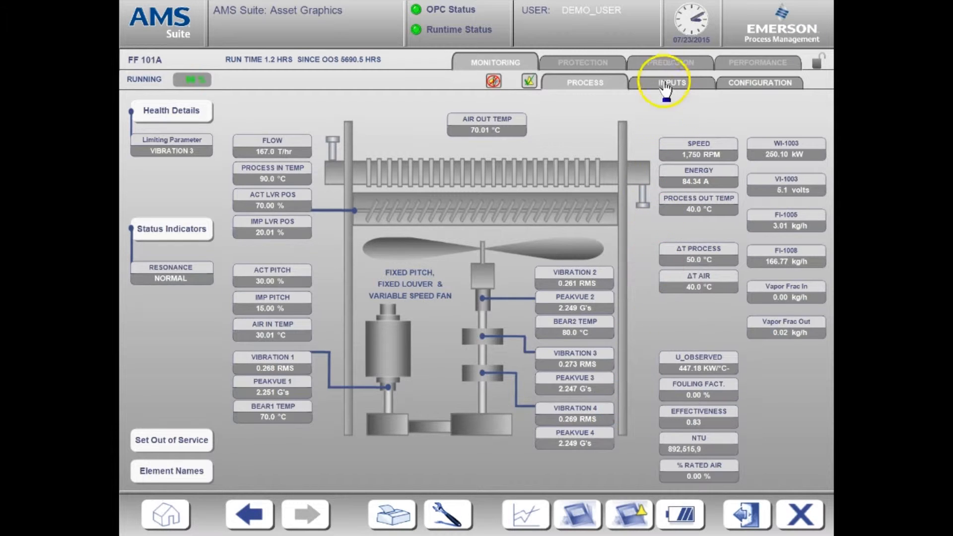
- Show the FF 101A Inputs table of current, average and baseline vibration and PeakVue readings
{"action": "left_click", "coordinate": [671, 82]}
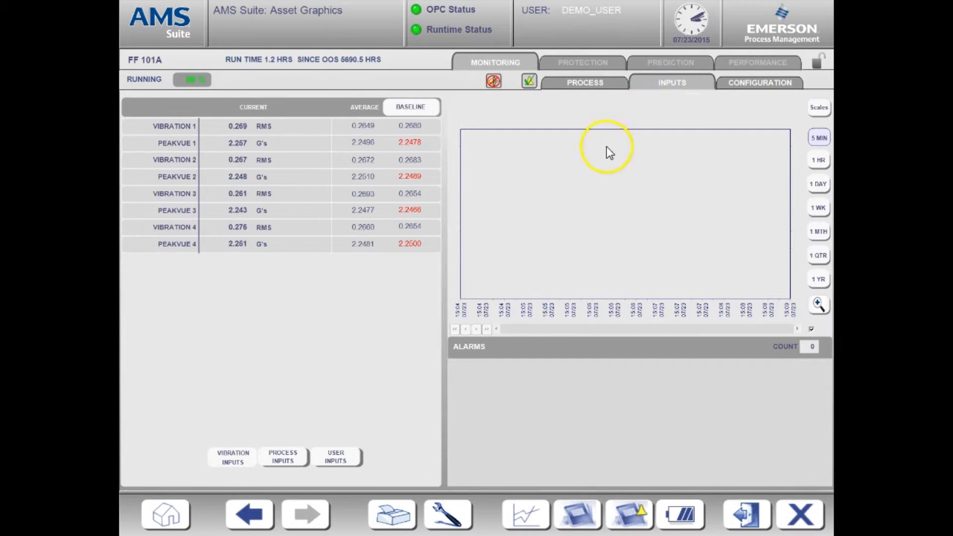
{"action": "mouse_move", "coordinate": [258, 112]}
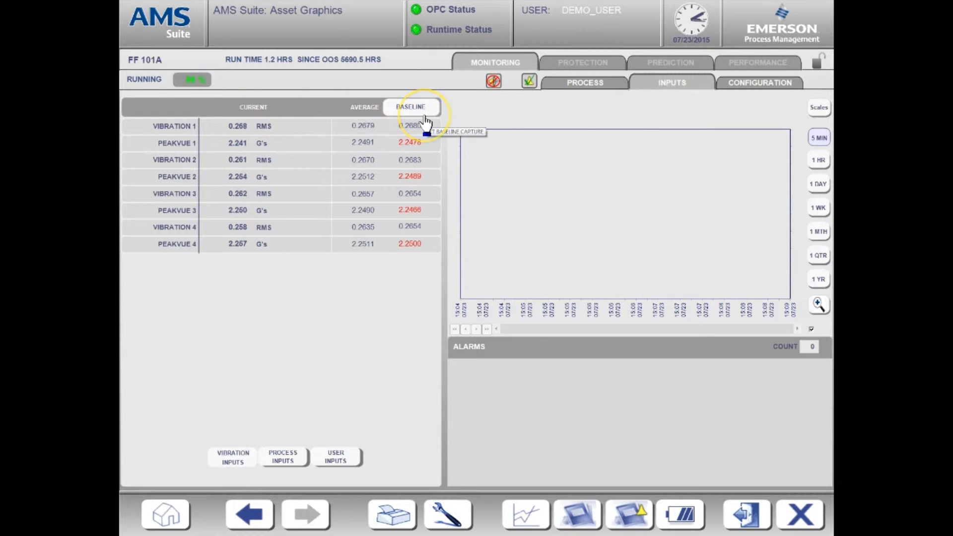
{"action": "mouse_move", "coordinate": [556, 333]}
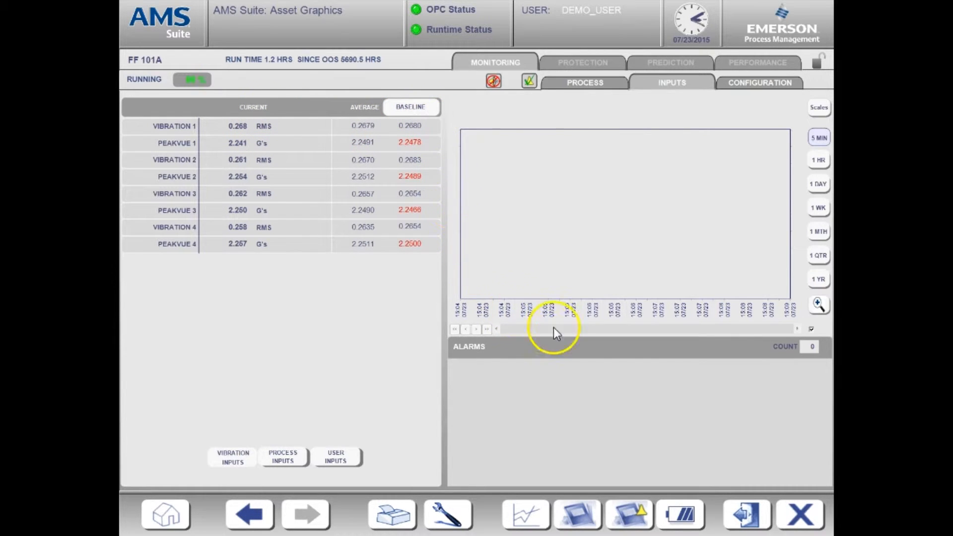
{"action": "mouse_move", "coordinate": [463, 178]}
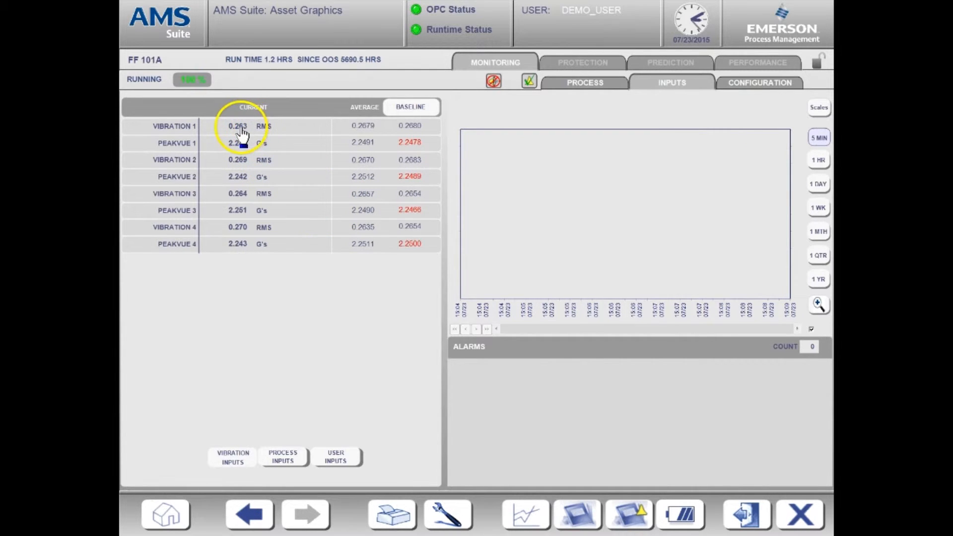
- Trend Vibration 1 and PeakVue 1, then view the input limit configuration
{"action": "left_click", "coordinate": [238, 126]}
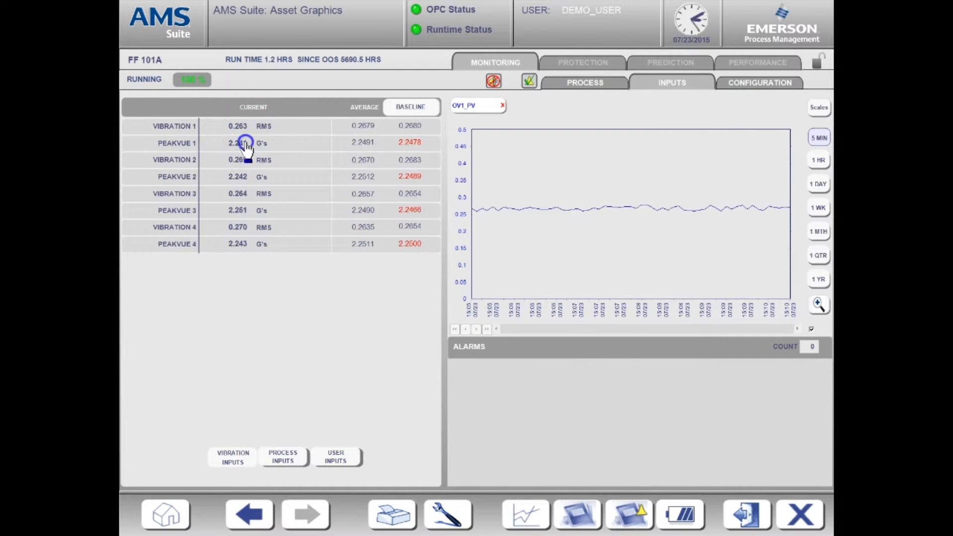
{"action": "left_click", "coordinate": [238, 142]}
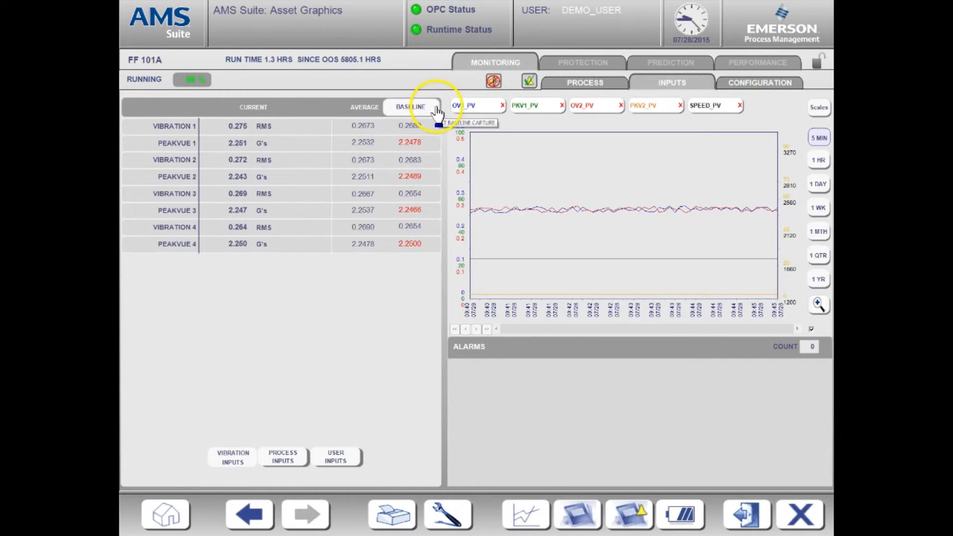
{"action": "left_click", "coordinate": [739, 105]}
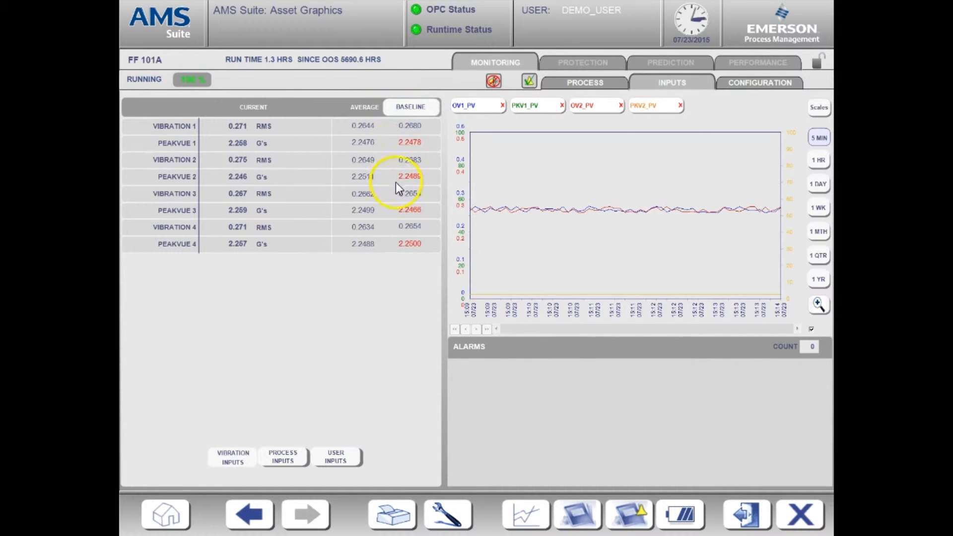
{"action": "mouse_move", "coordinate": [431, 254]}
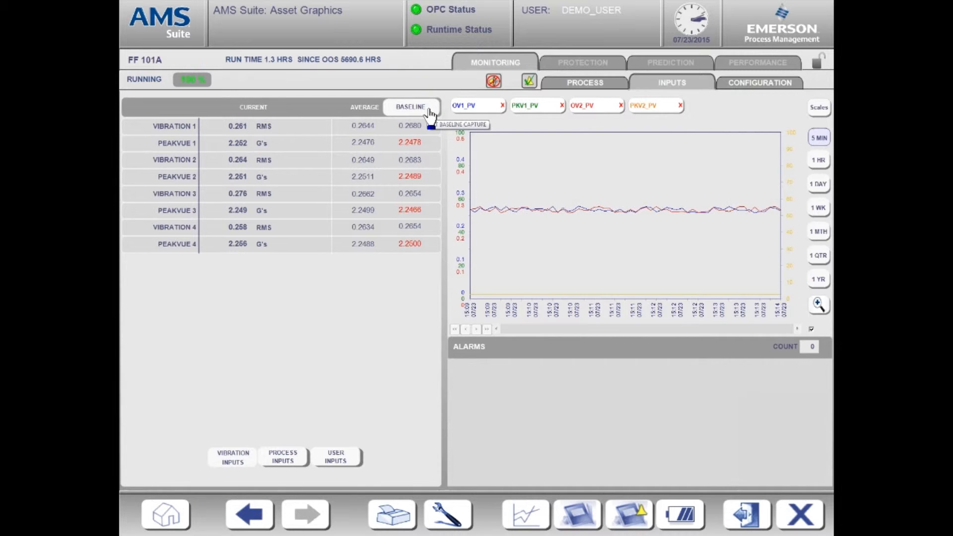
{"action": "mouse_move", "coordinate": [575, 124]}
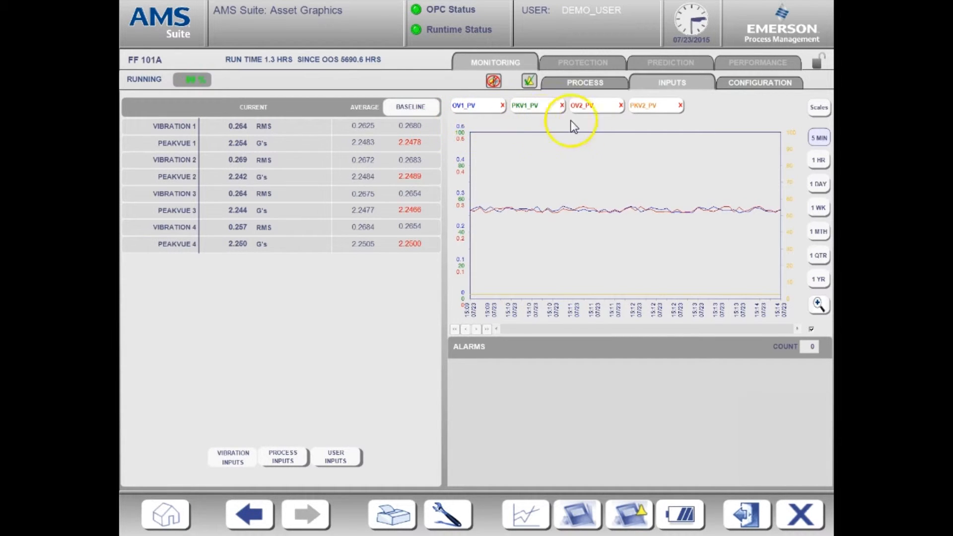
{"action": "left_click", "coordinate": [759, 82]}
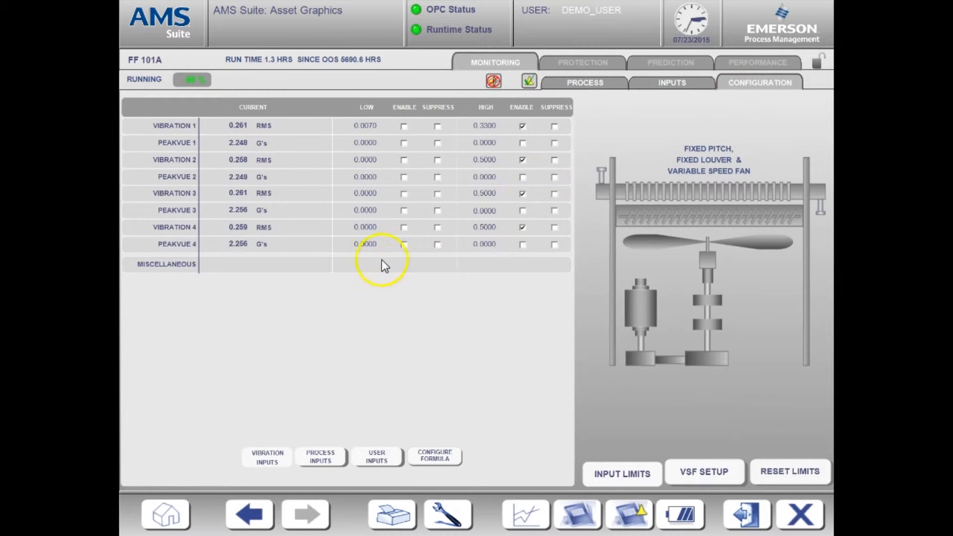
{"action": "mouse_move", "coordinate": [219, 246]}
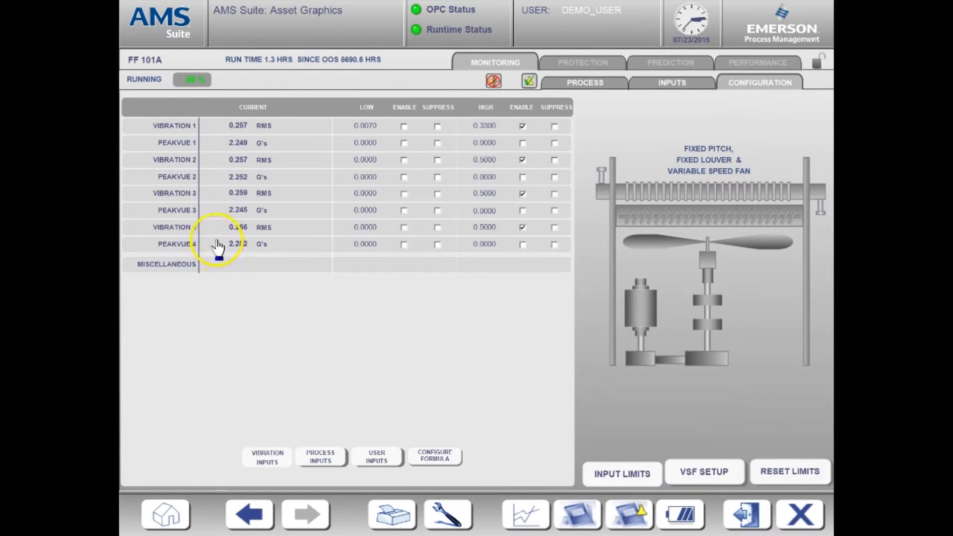
{"action": "mouse_move", "coordinate": [191, 127]}
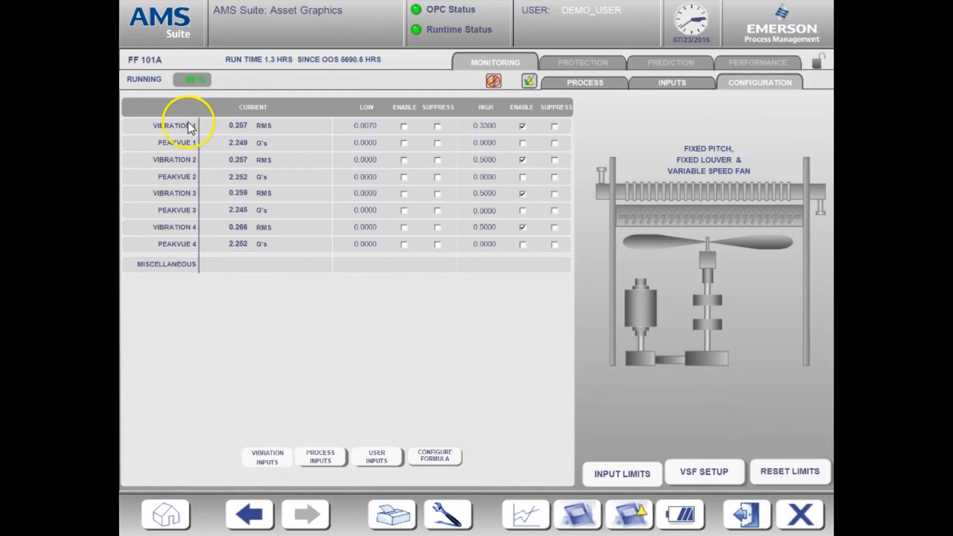
- Review Vibration 1's limits (0.3300 RMS high) and return to the live Inputs trend
{"action": "left_click", "coordinate": [174, 126]}
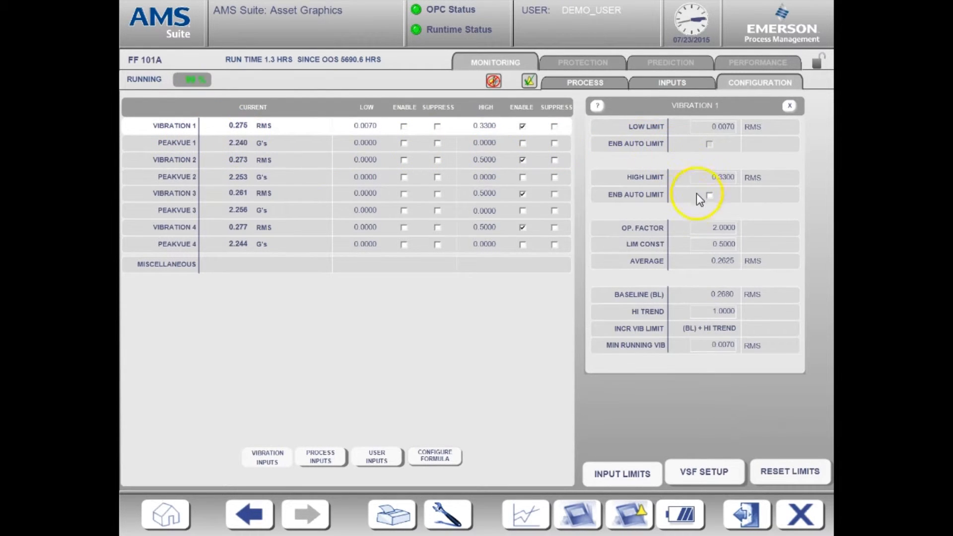
{"action": "mouse_move", "coordinate": [614, 122]}
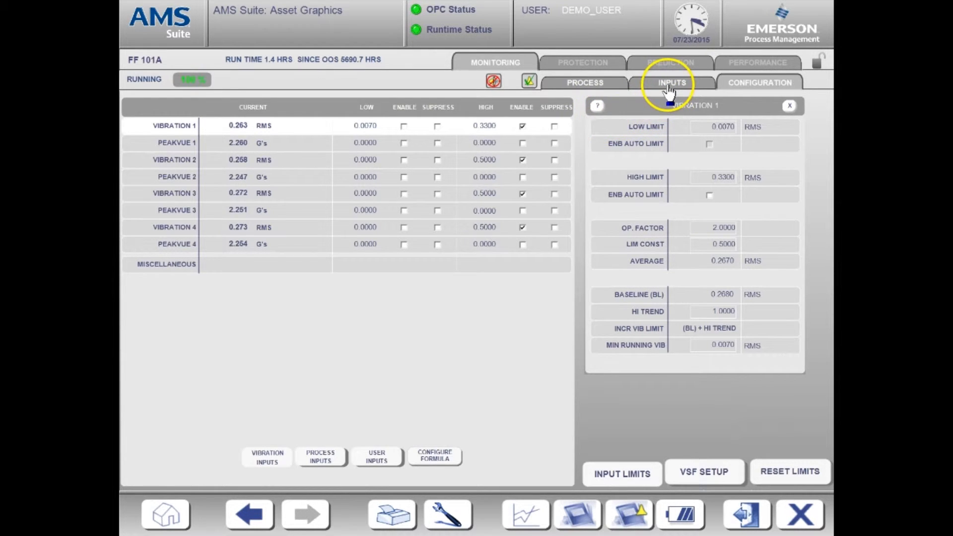
{"action": "left_click", "coordinate": [671, 83]}
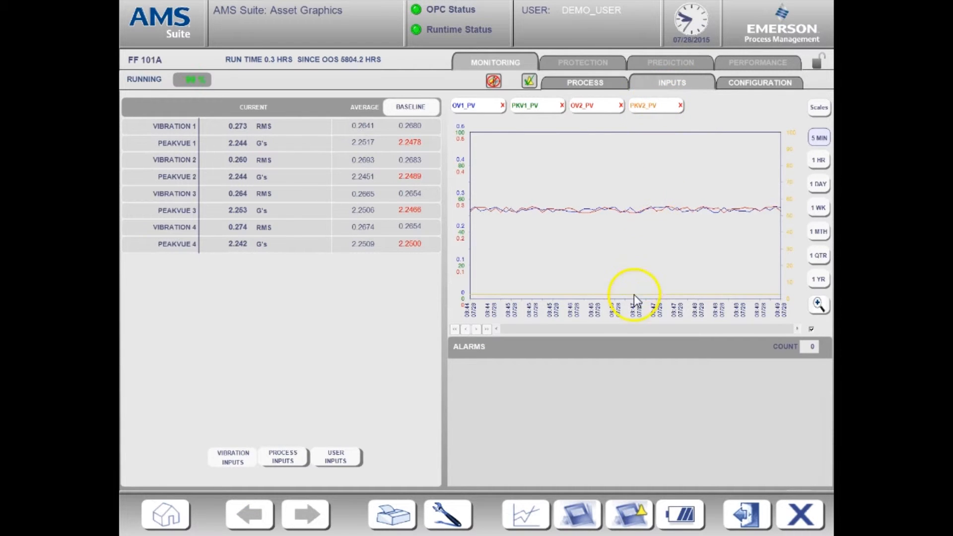
{"action": "mouse_move", "coordinate": [525, 401]}
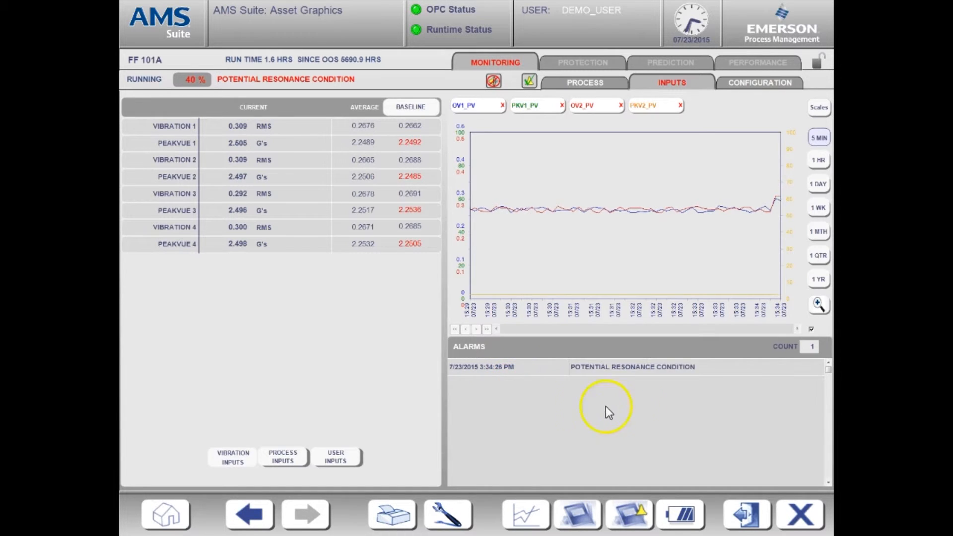
{"action": "mouse_move", "coordinate": [549, 330]}
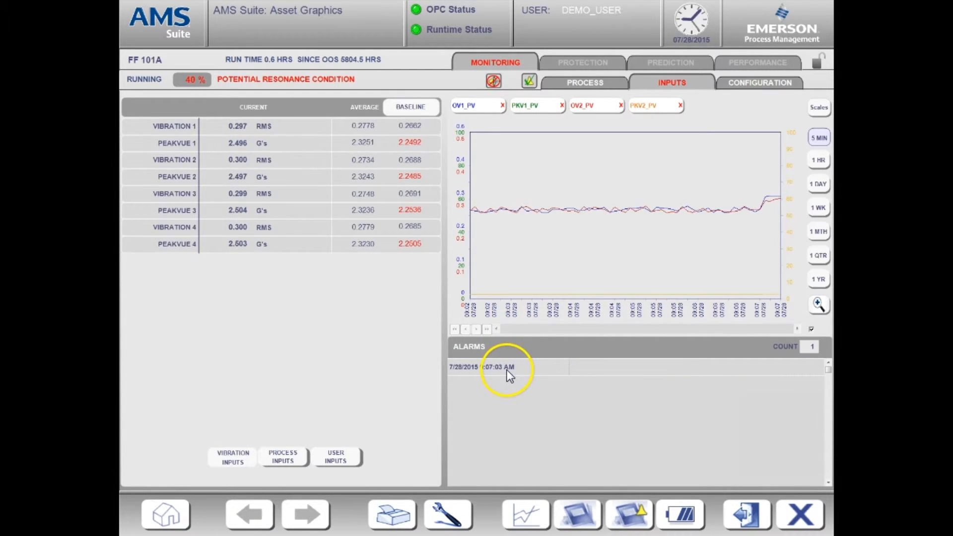
- List FF 101A's process inputs, with speed at 2,100 RPM against a 1,750 baseline
{"action": "left_click", "coordinate": [282, 456]}
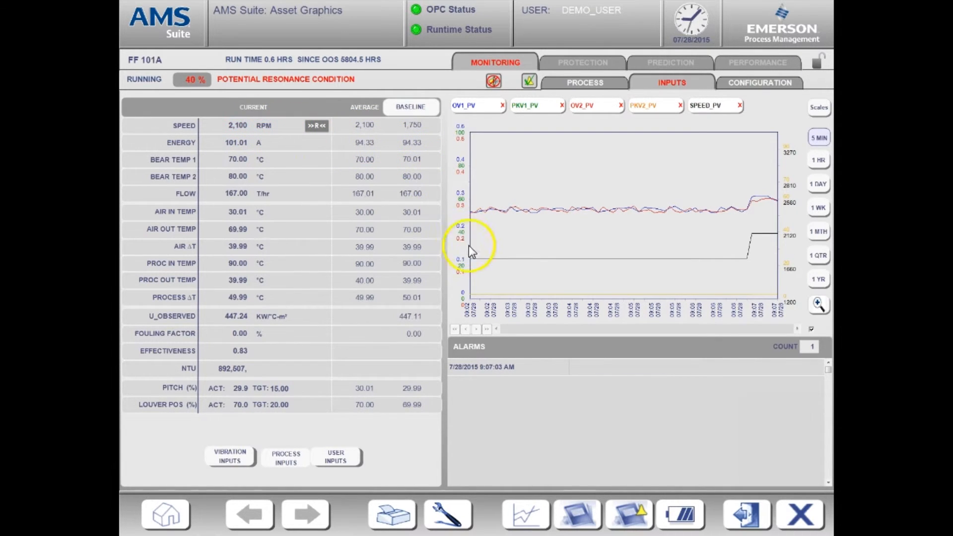
{"action": "mouse_move", "coordinate": [644, 268]}
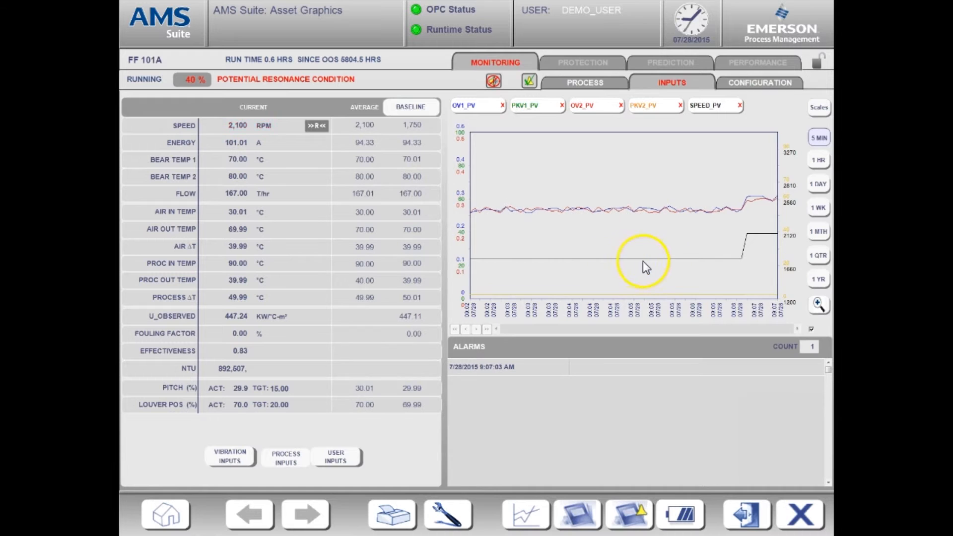
{"action": "mouse_move", "coordinate": [781, 249]}
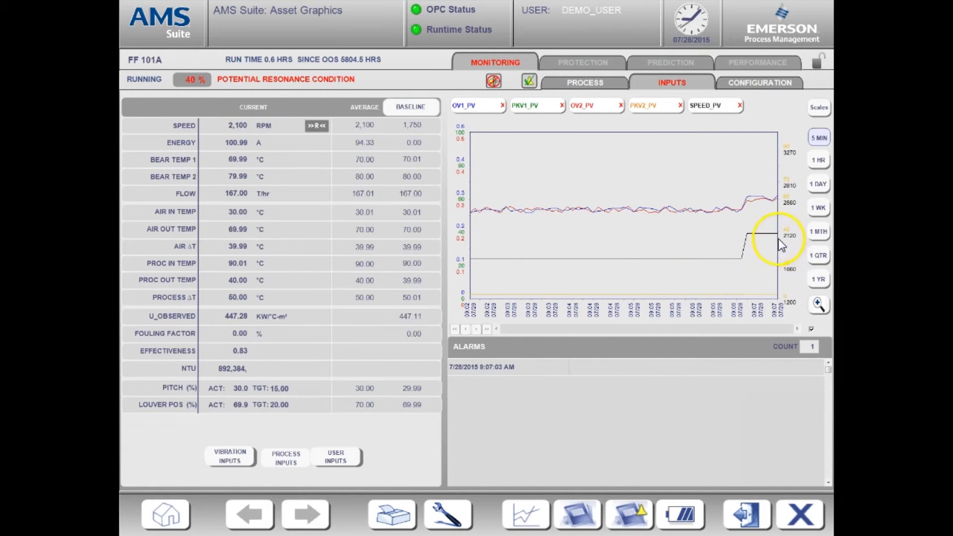
{"action": "mouse_move", "coordinate": [742, 219]}
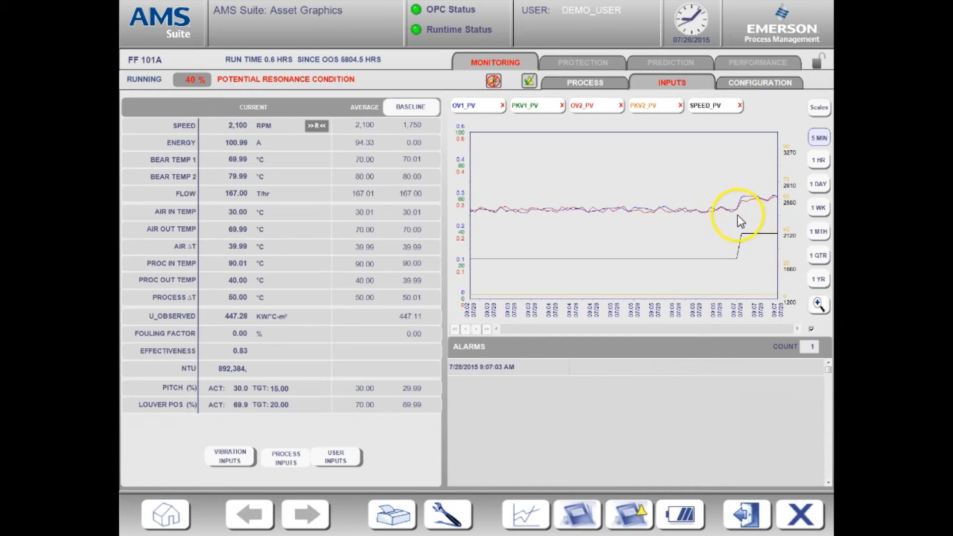
{"action": "mouse_move", "coordinate": [785, 200]}
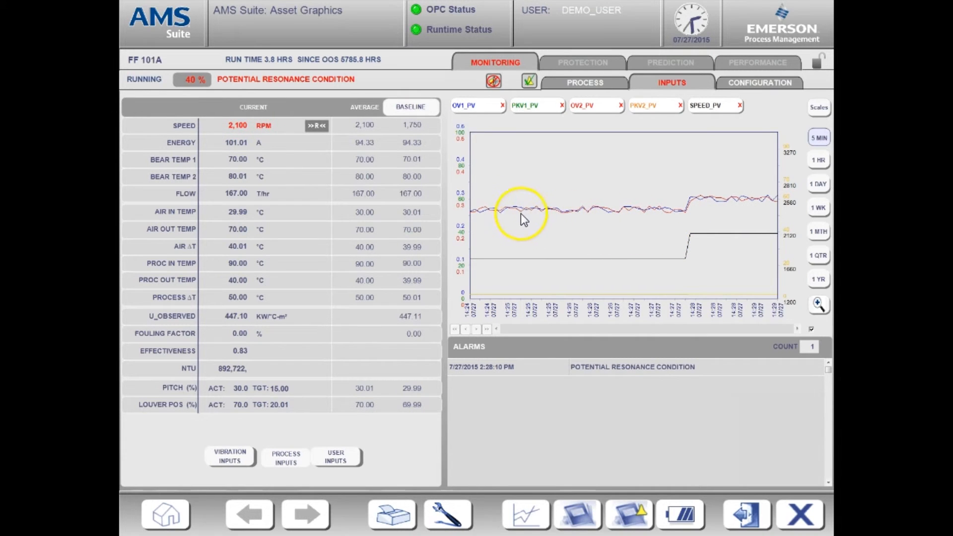
{"action": "mouse_move", "coordinate": [698, 216]}
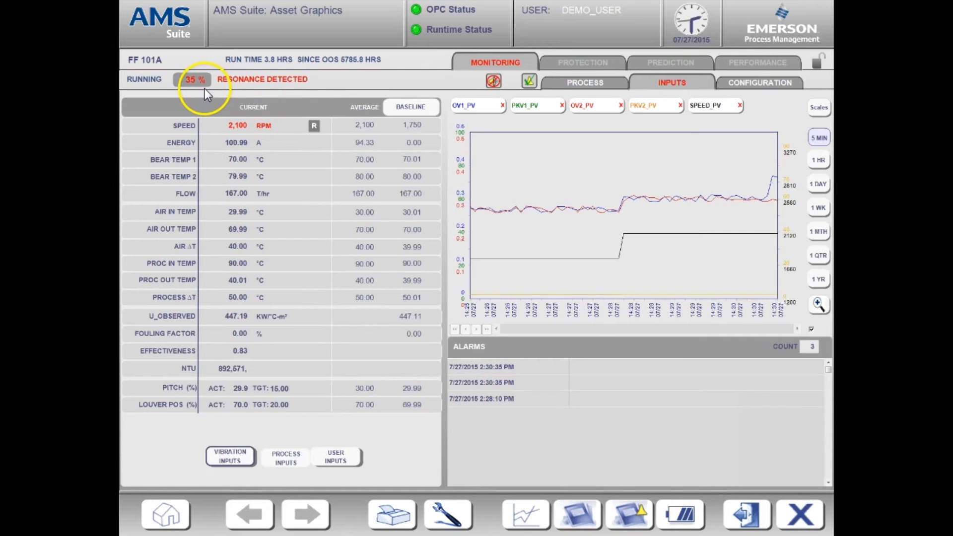
{"action": "mouse_move", "coordinate": [261, 91]}
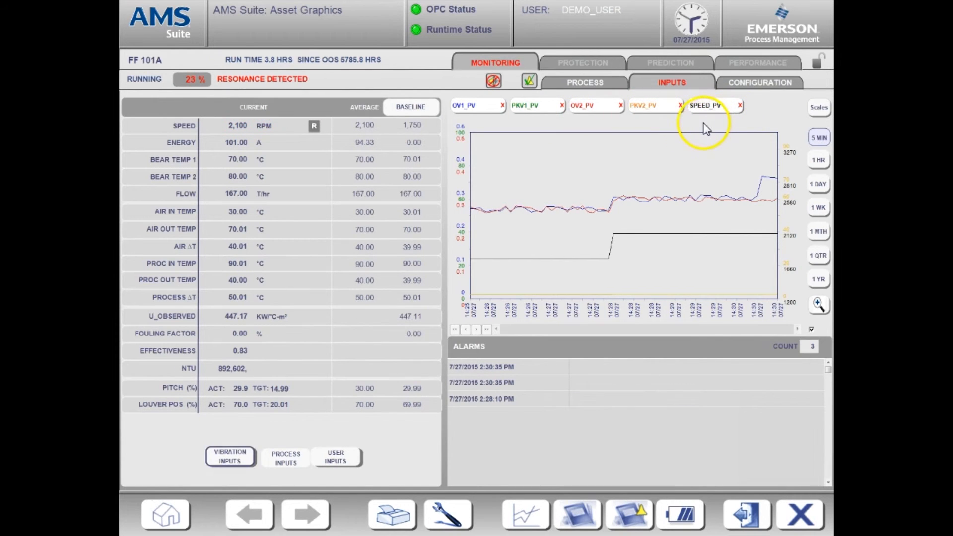
{"action": "mouse_move", "coordinate": [702, 235]}
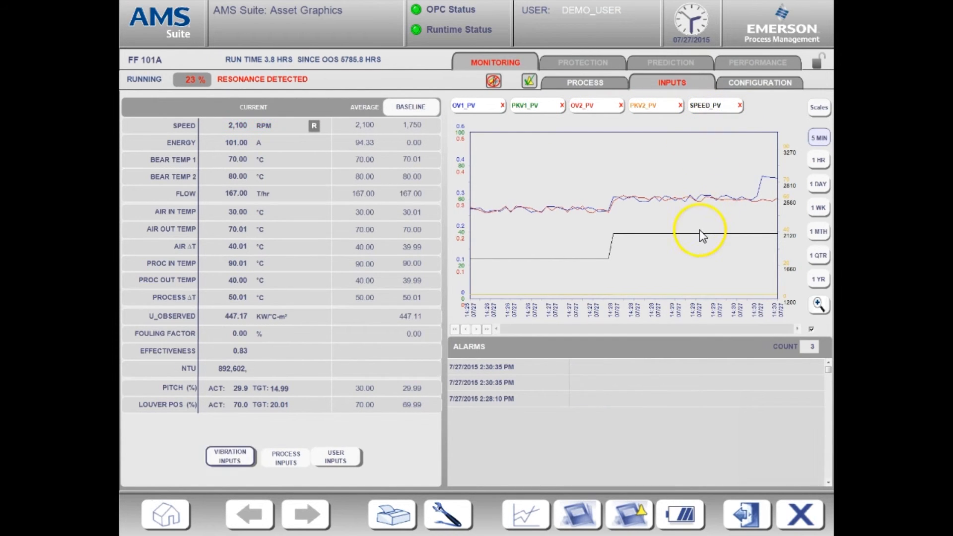
{"action": "mouse_move", "coordinate": [771, 236]}
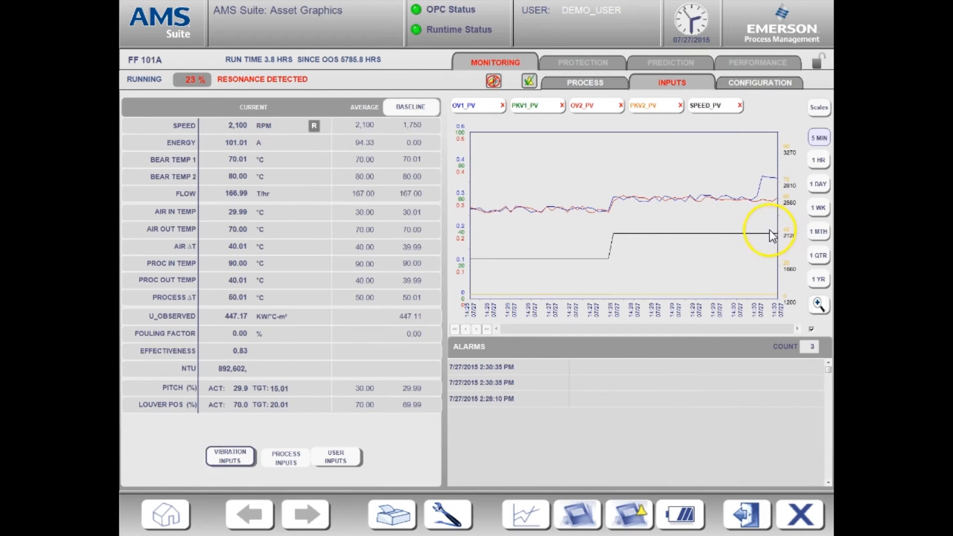
{"action": "mouse_move", "coordinate": [639, 246]}
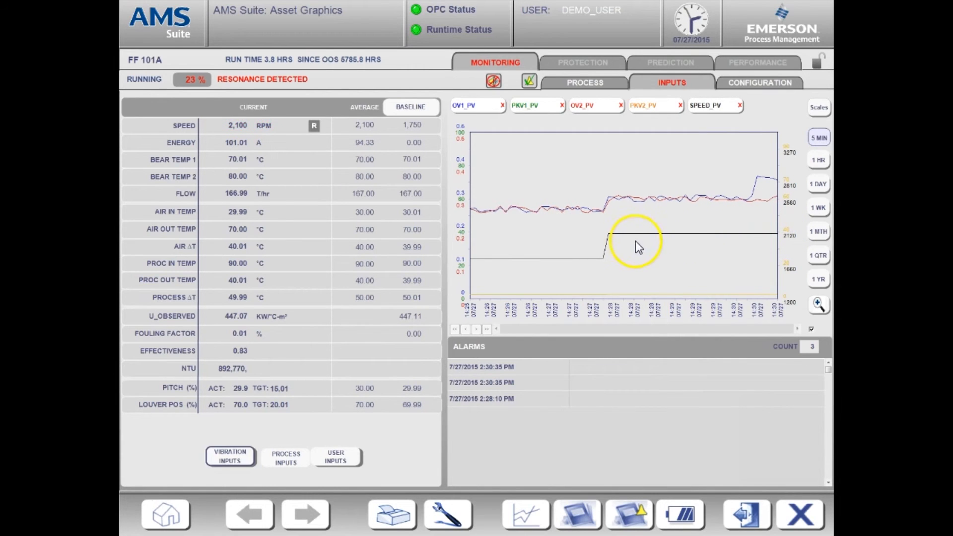
{"action": "mouse_move", "coordinate": [610, 392]}
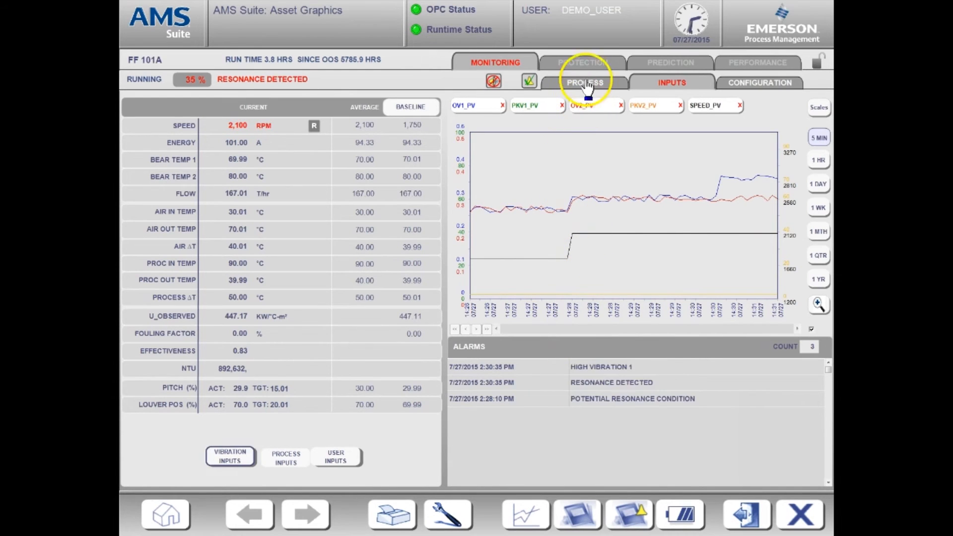
- View the fan diagram flagging Vibration 1 at 0.350 RMS and resonance Detected
{"action": "left_click", "coordinate": [584, 82]}
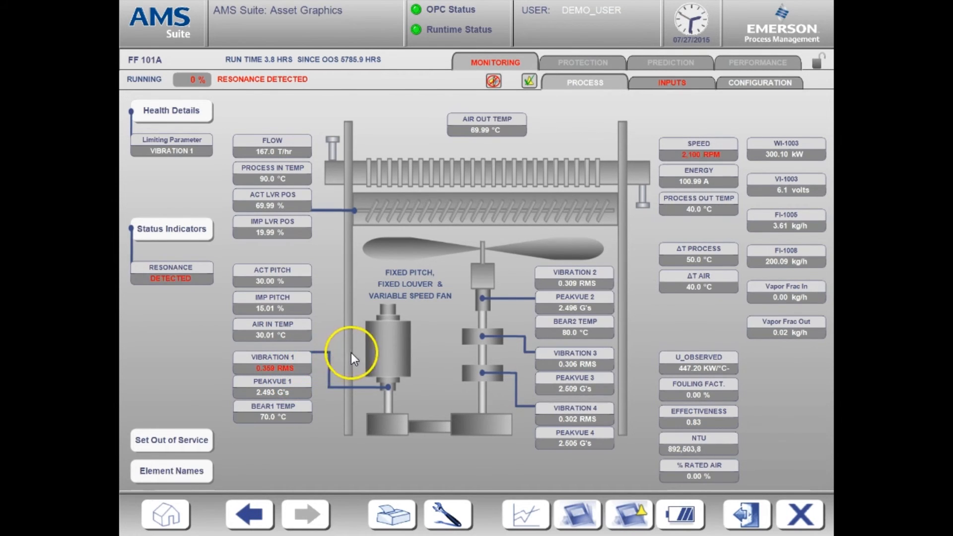
{"action": "mouse_move", "coordinate": [490, 292]}
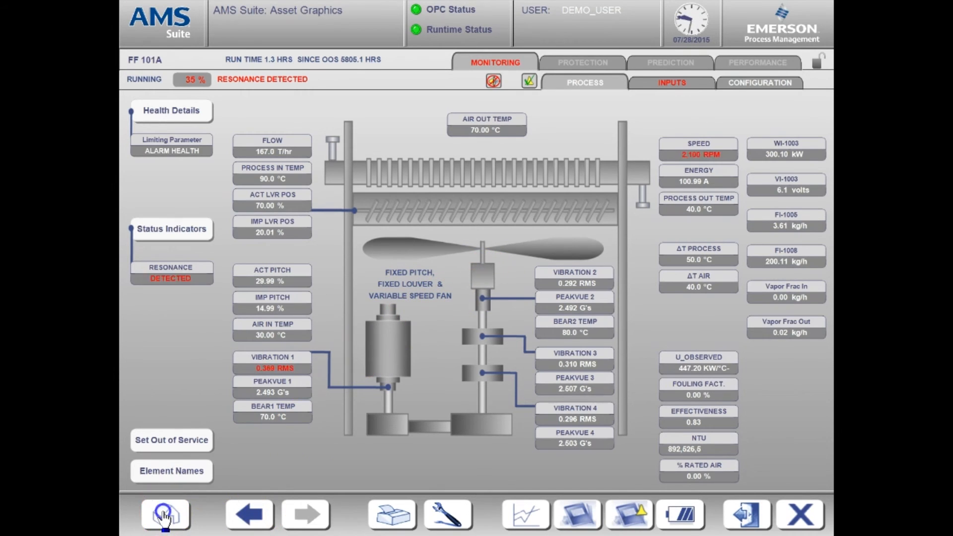
- Return Home to the EAM Demo overview showing FF 101A's red Resonance Detected tile
{"action": "left_click", "coordinate": [164, 513]}
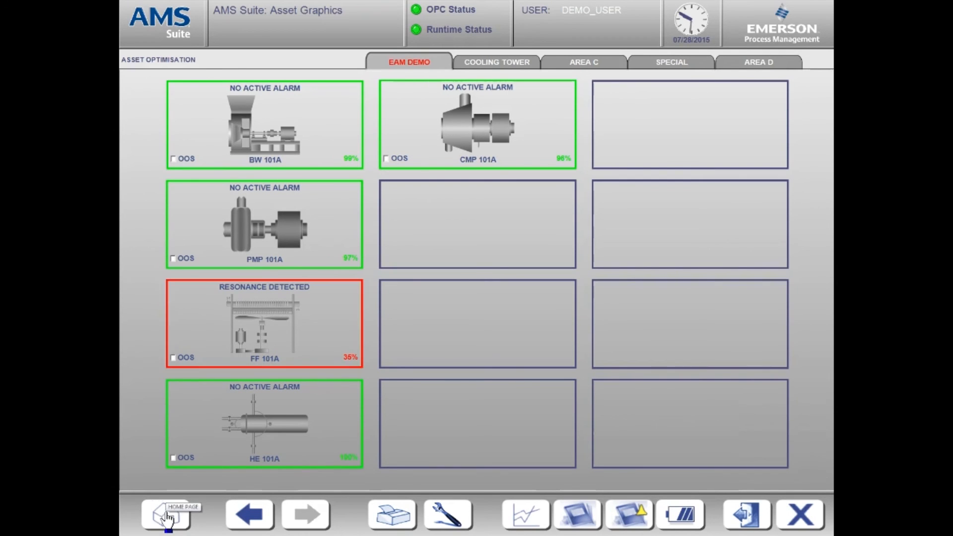
{"action": "mouse_move", "coordinate": [420, 262]}
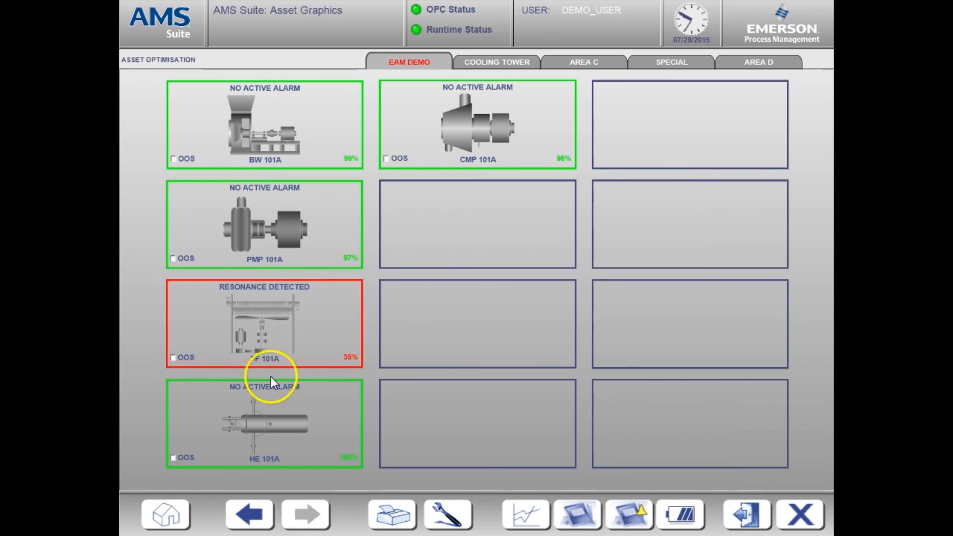
{"action": "mouse_move", "coordinate": [380, 328]}
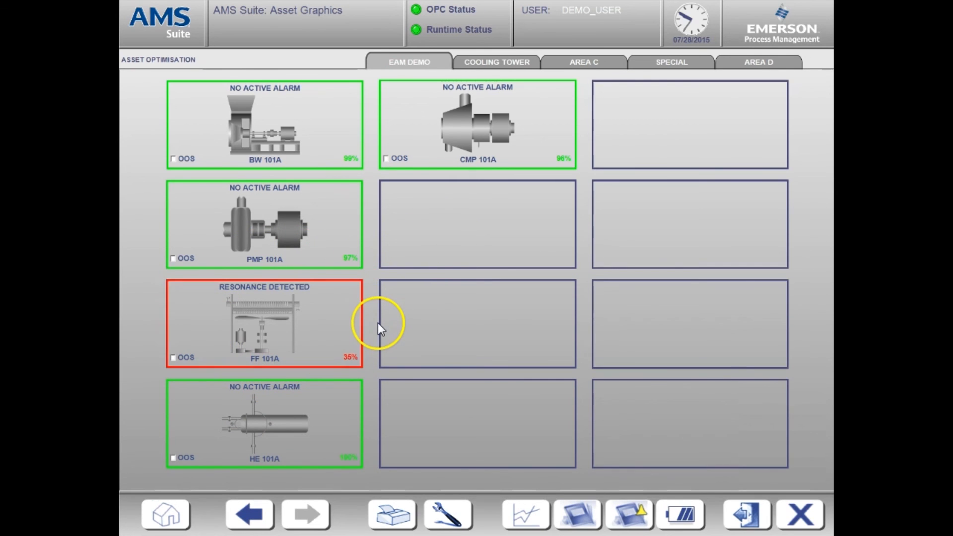